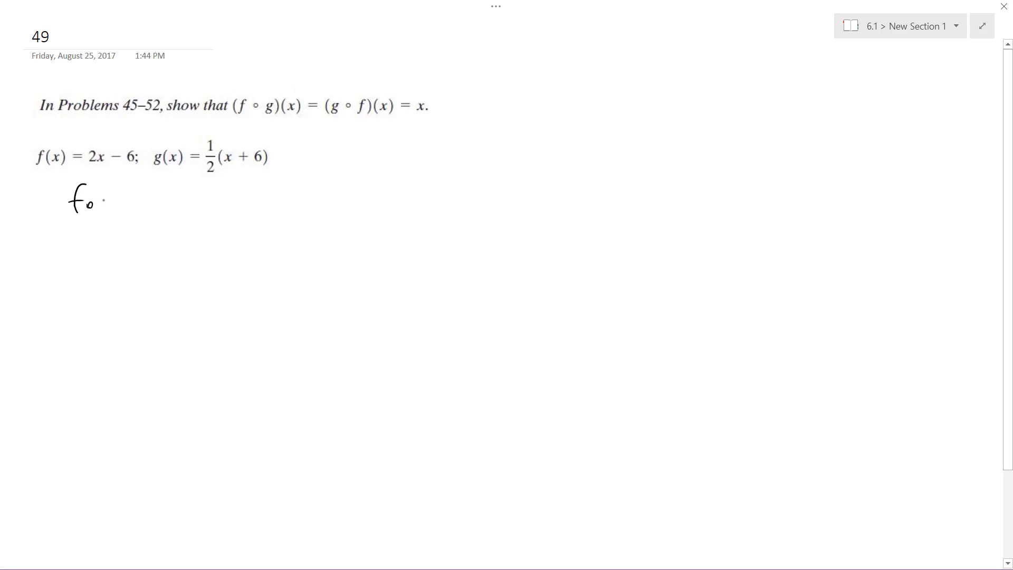
Handwrite f∘g(x) = 2(½(x+6))−6, cancel to x+6−6 and conclude it equals x.
left_click_drag(97, 201, 145, 197)
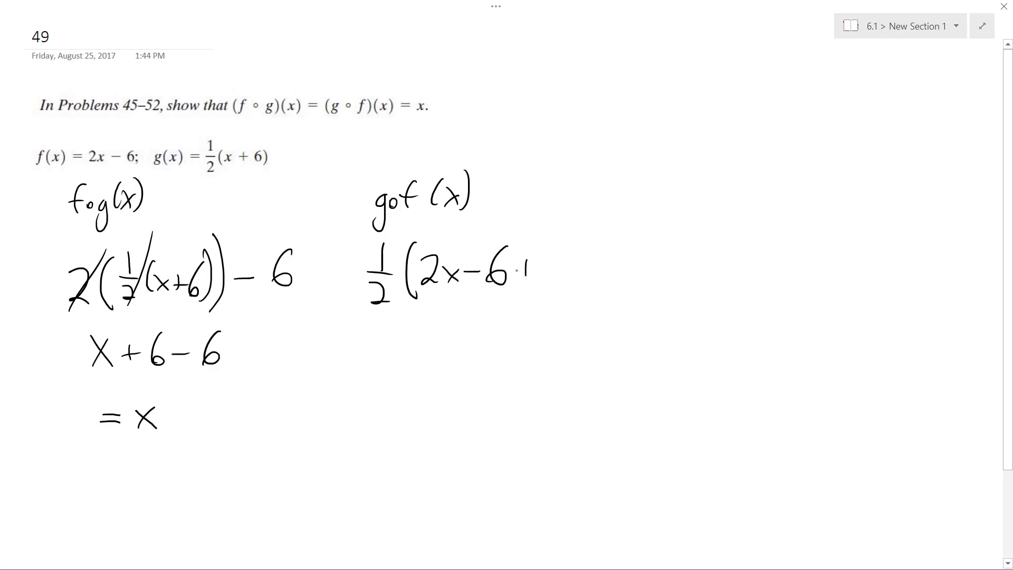
Complete g∘f(x) = ½(2x−6+6), strike out the sixes, and begin the line ½·2.
left_click_drag(514, 271, 569, 284)
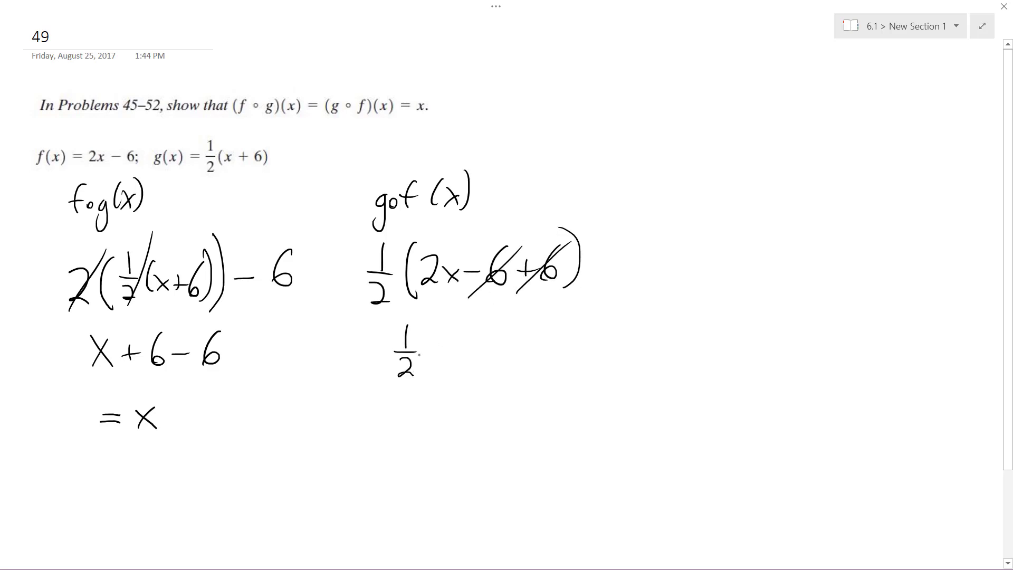
left_click_drag(426, 342, 453, 352)
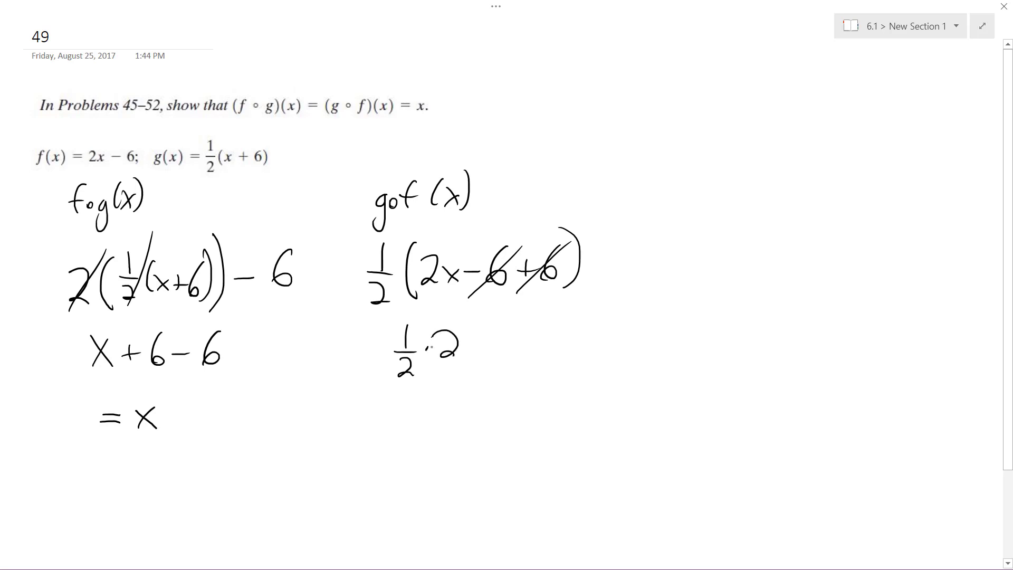